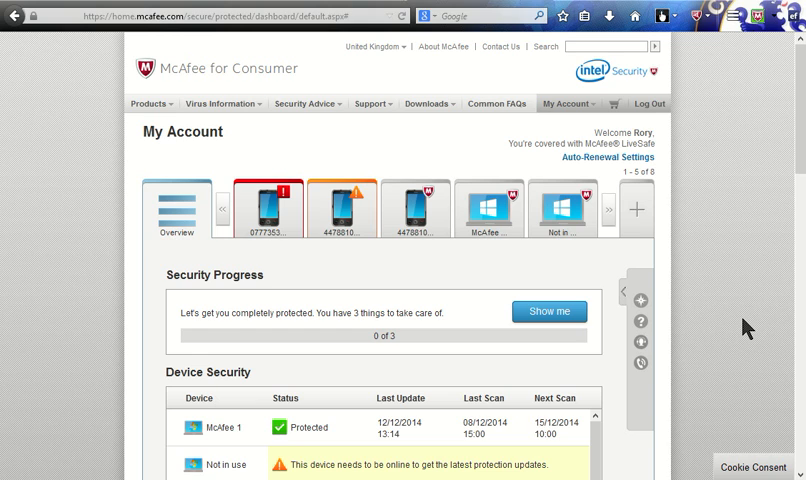
pyautogui.moveTo(336, 332)
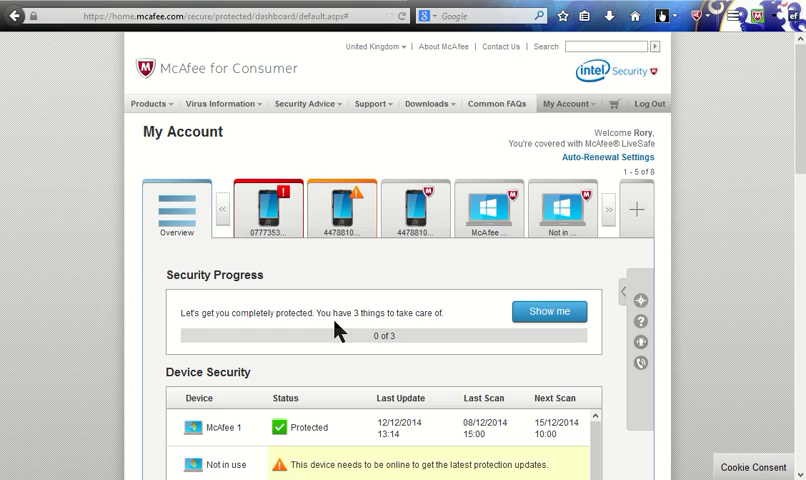
pyautogui.moveTo(356, 280)
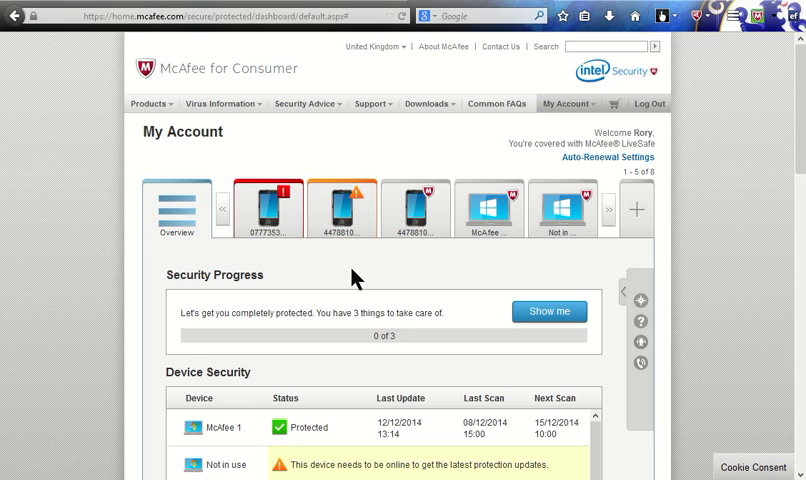
pyautogui.moveTo(638, 212)
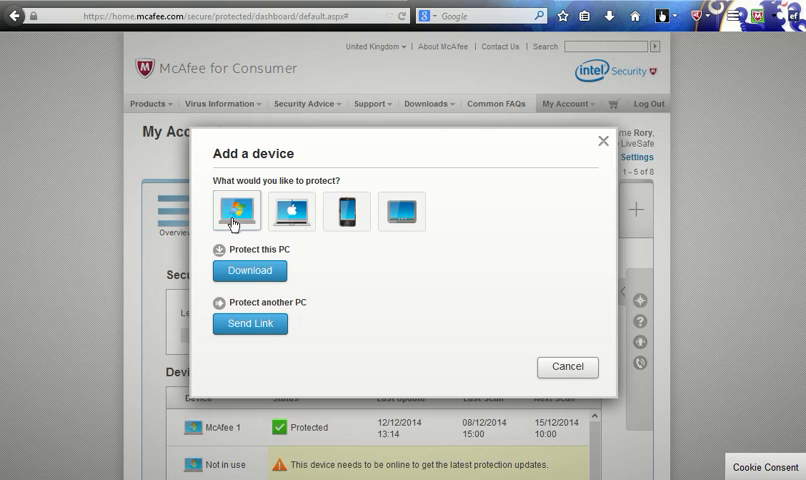
pyautogui.moveTo(288, 212)
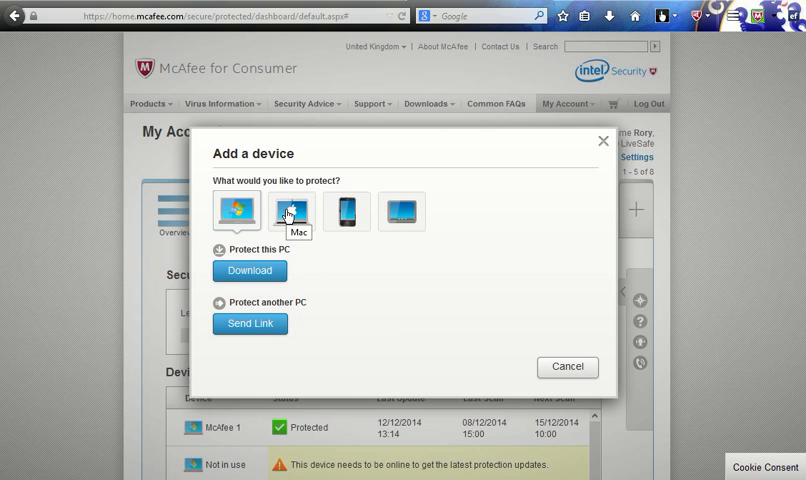
pyautogui.moveTo(398, 216)
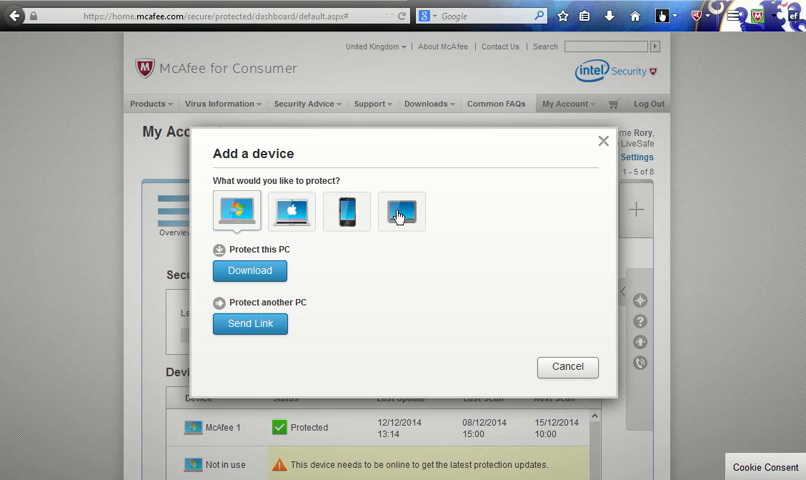
pyautogui.moveTo(334, 308)
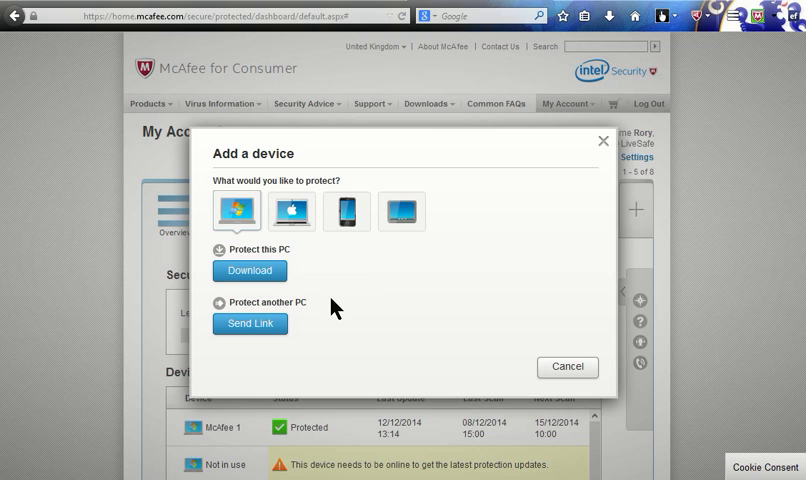
# Choose a tablet as the kind of device to protect.
pyautogui.click(400, 212)
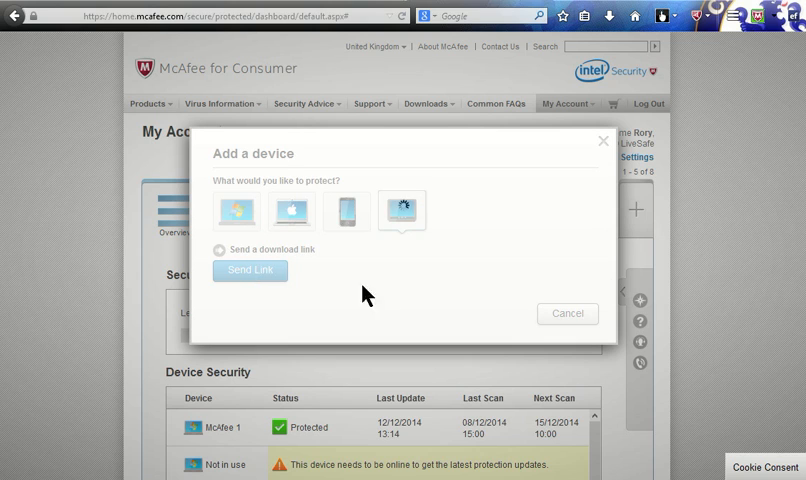
# Choose Send Link to deliver a download link to the tablet.
pyautogui.click(346, 212)
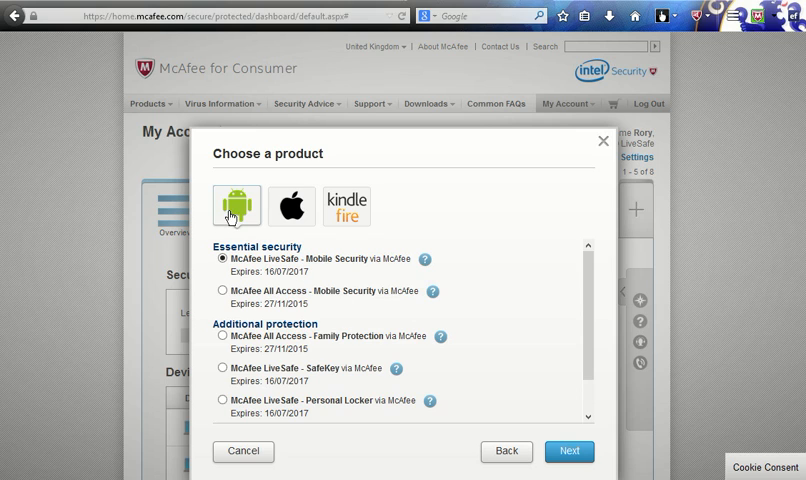
pyautogui.moveTo(348, 210)
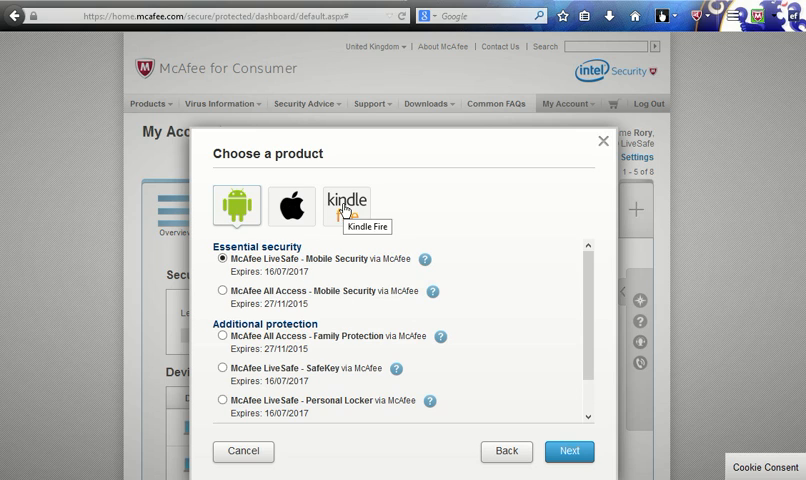
pyautogui.moveTo(320, 218)
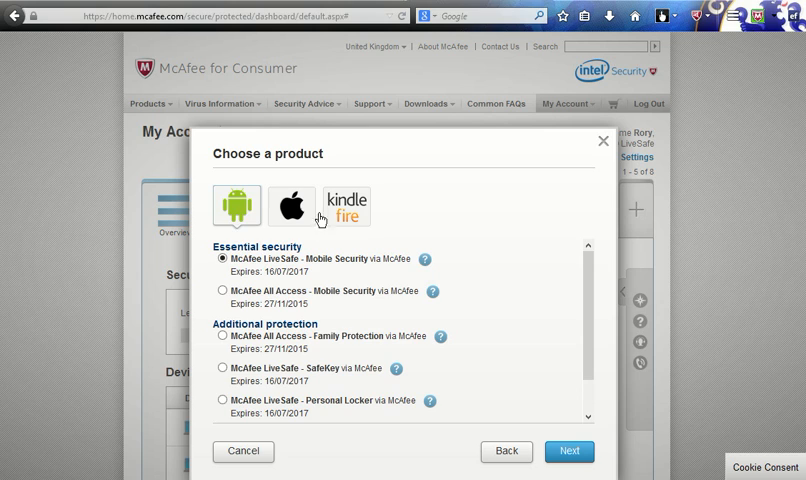
pyautogui.moveTo(304, 262)
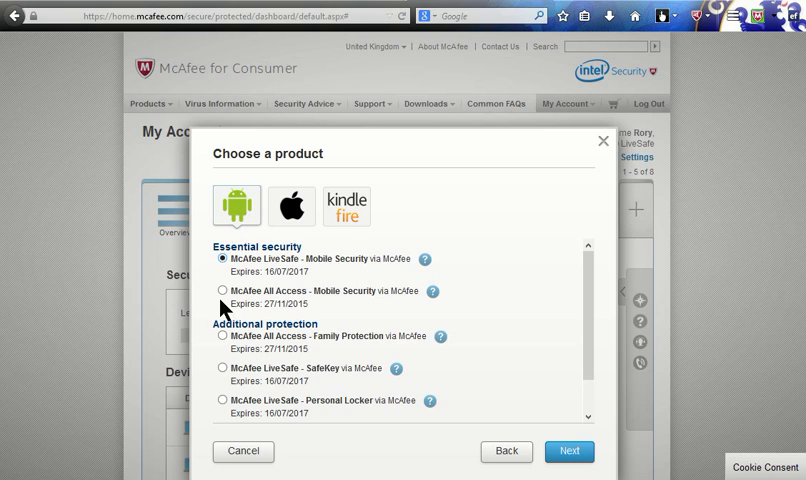
pyautogui.moveTo(344, 280)
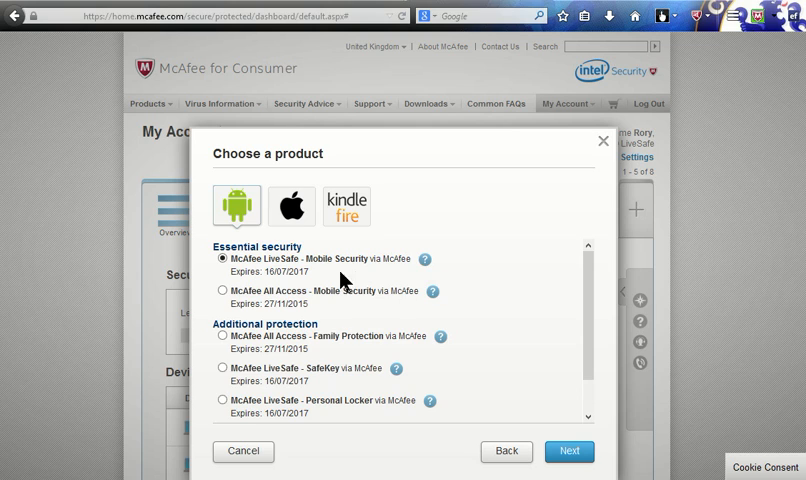
pyautogui.moveTo(254, 350)
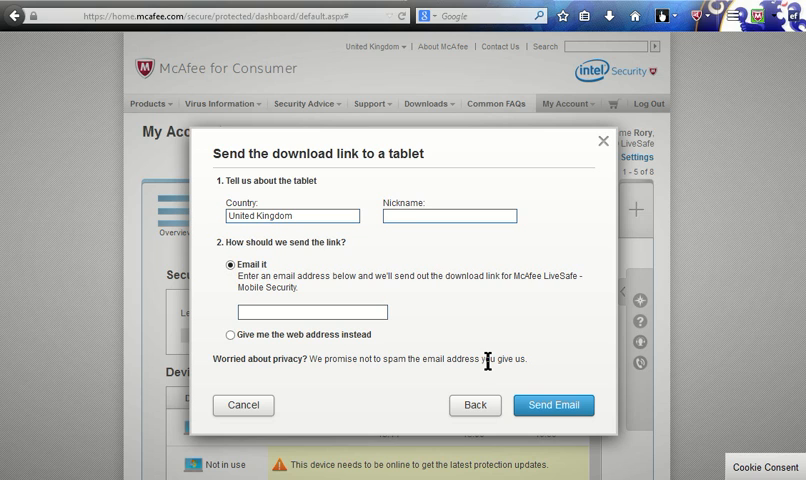
pyautogui.moveTo(446, 334)
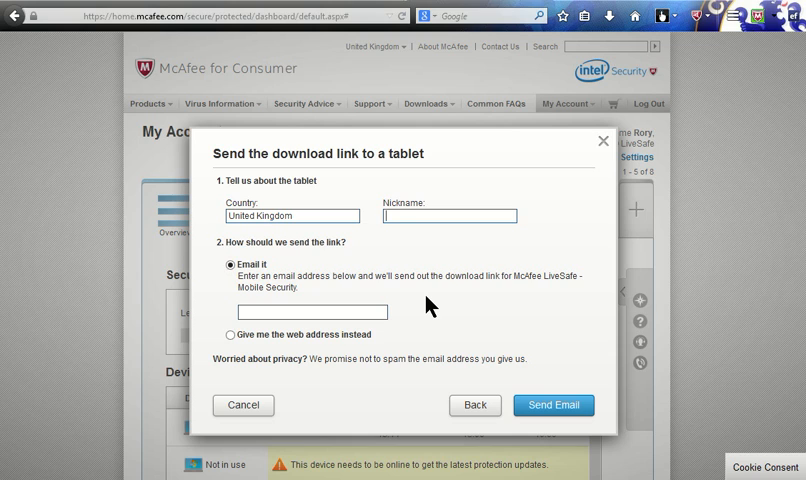
pyautogui.write('tab')
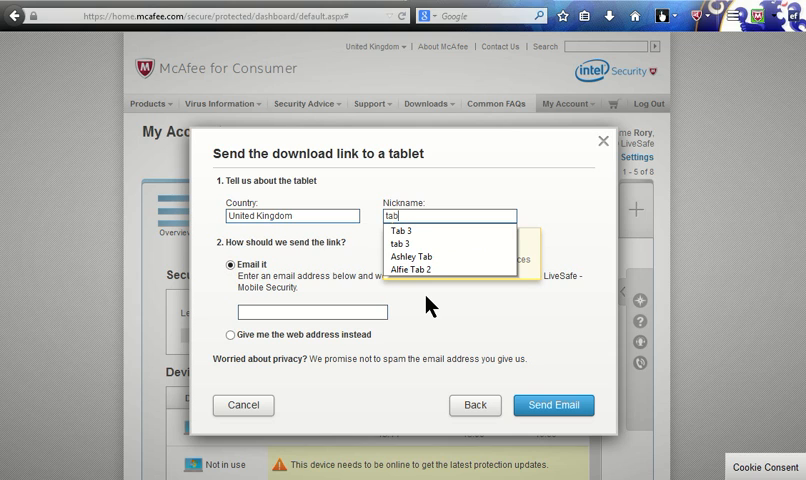
pyautogui.click(392, 232)
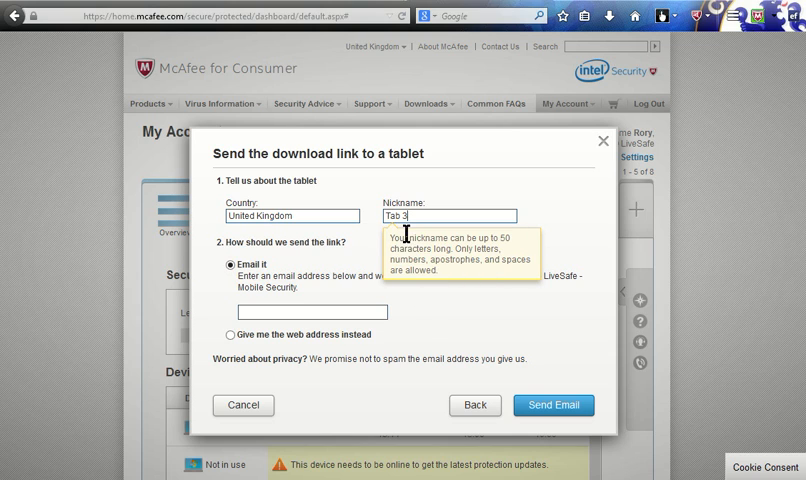
pyautogui.click(312, 312)
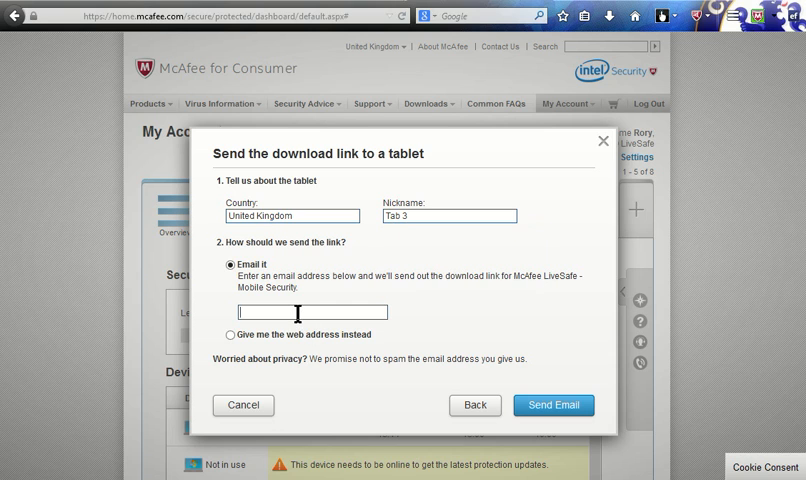
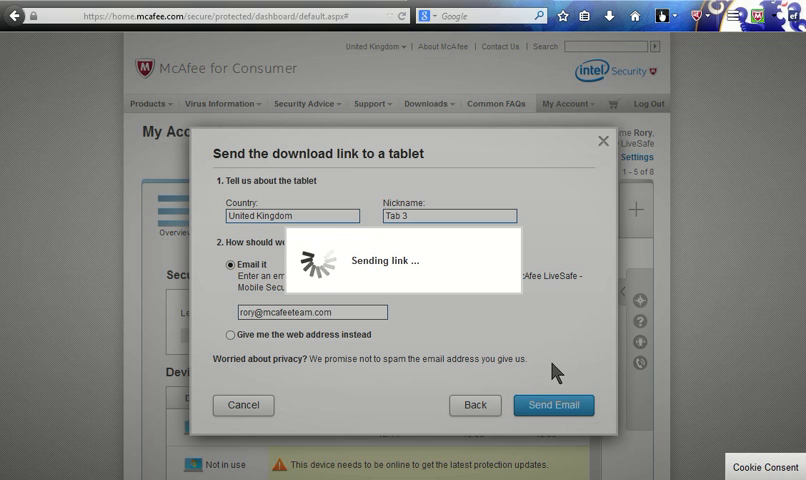
pyautogui.click(552, 404)
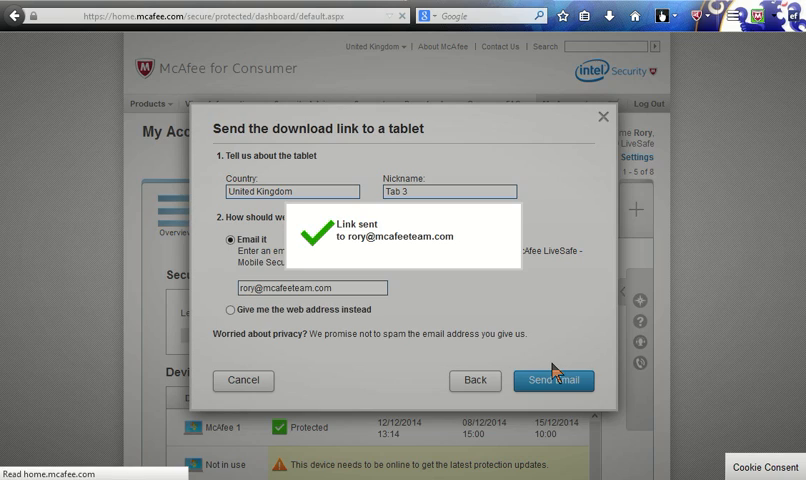
# Dismiss the link-sent confirmation to reveal the new Tab 3 device on My Account.
pyautogui.click(552, 380)
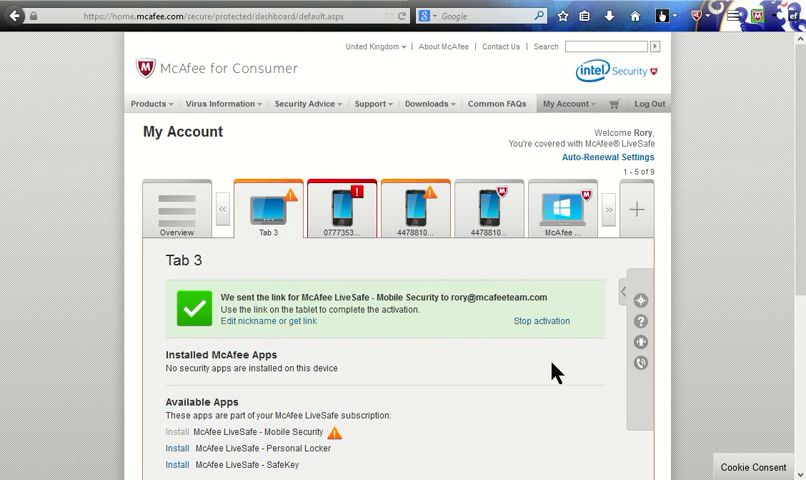
pyautogui.moveTo(232, 340)
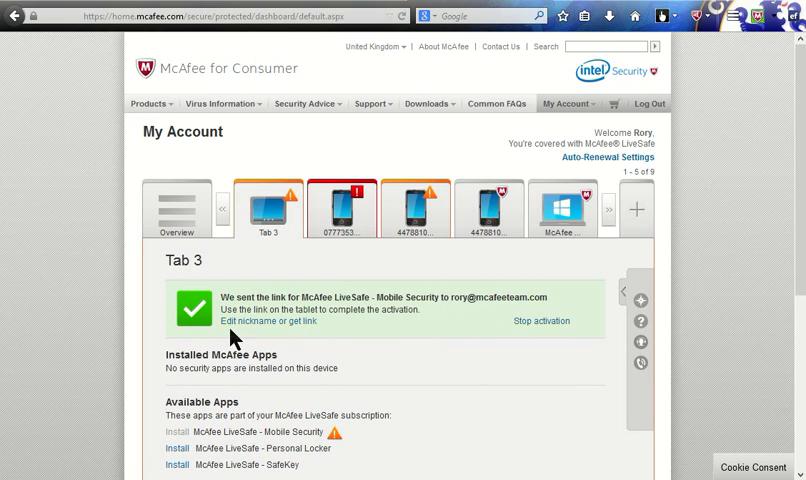
pyautogui.moveTo(372, 328)
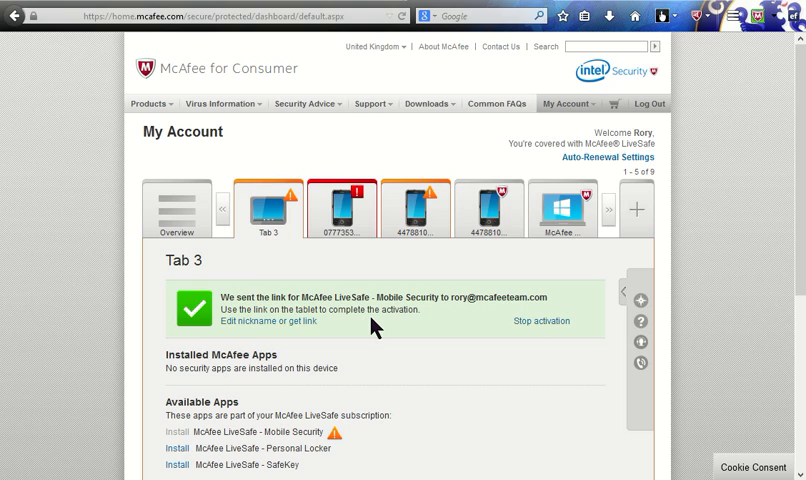
pyautogui.moveTo(320, 312)
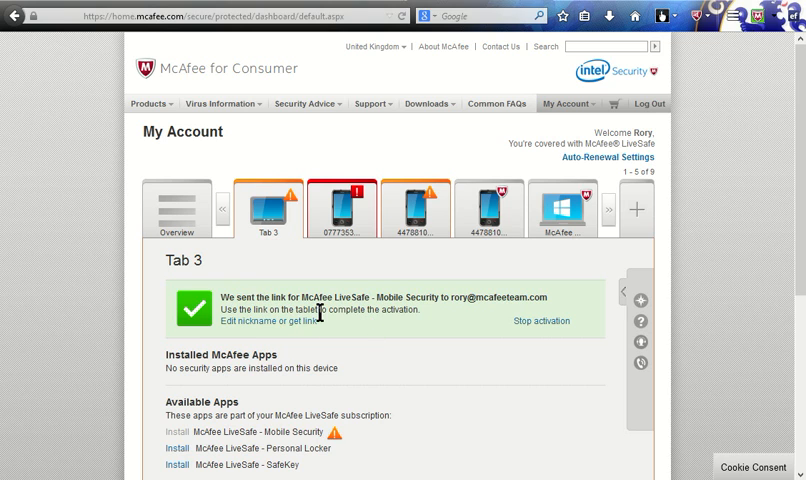
pyautogui.moveTo(428, 324)
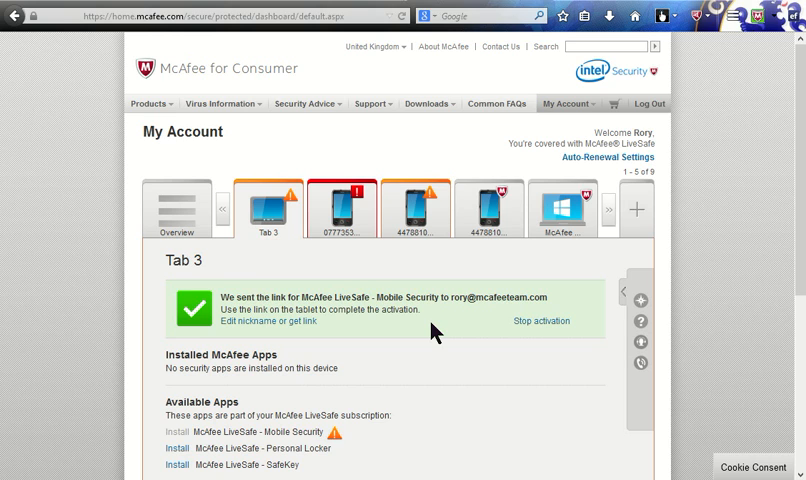
pyautogui.moveTo(288, 208)
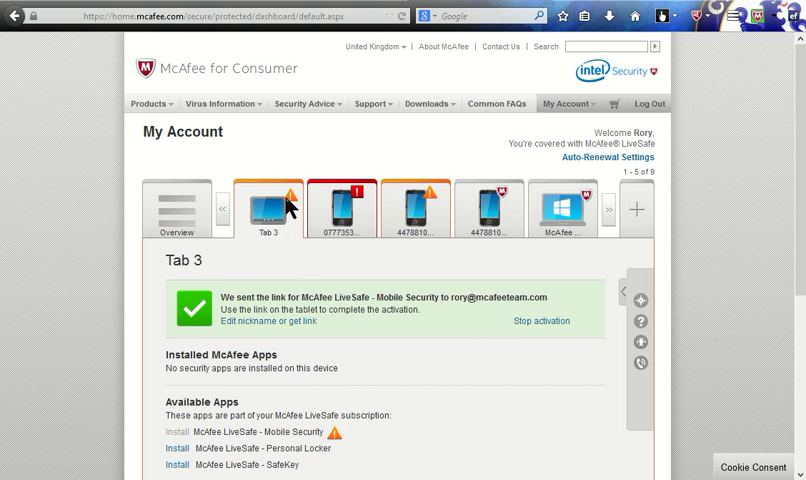
pyautogui.moveTo(456, 208)
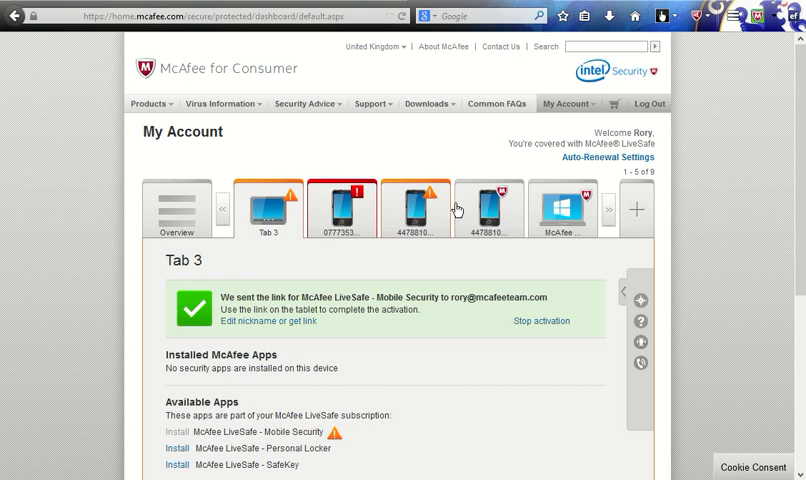
pyautogui.moveTo(508, 218)
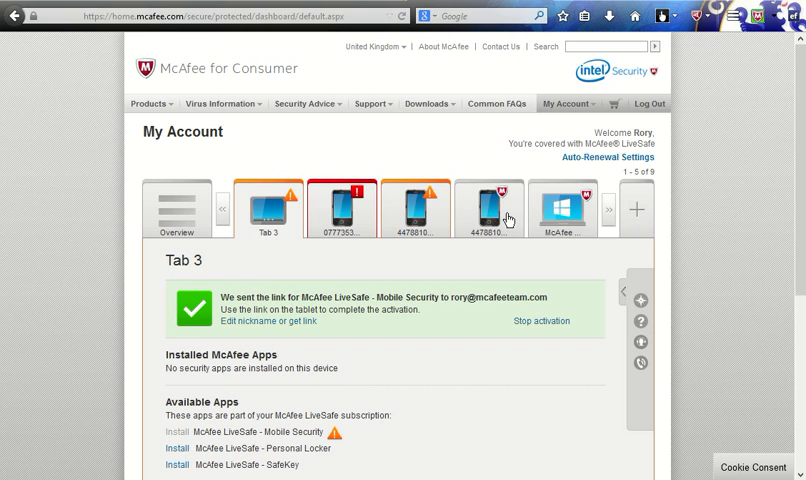
pyautogui.moveTo(518, 296)
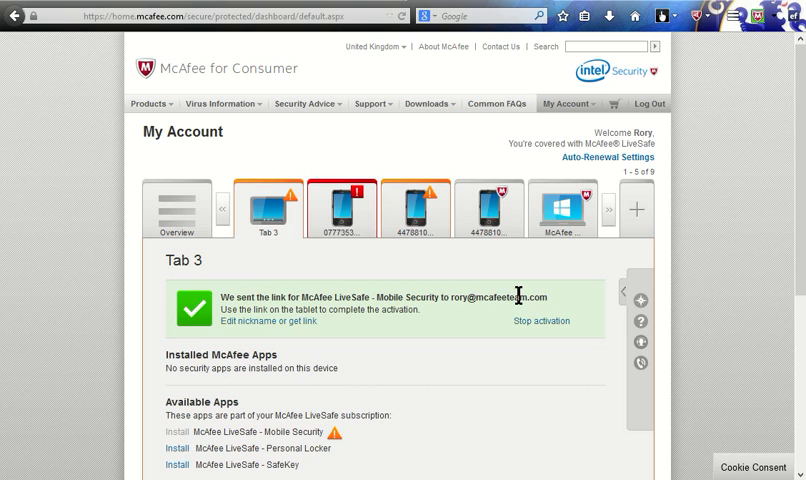
pyautogui.moveTo(520, 388)
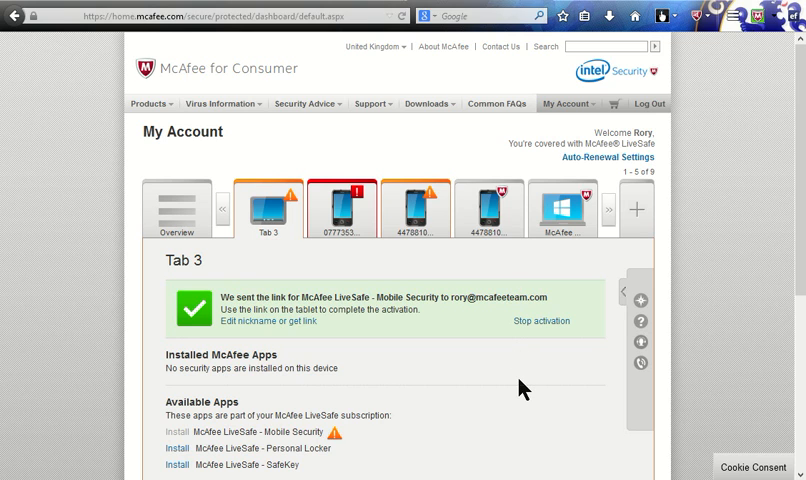
pyautogui.moveTo(574, 268)
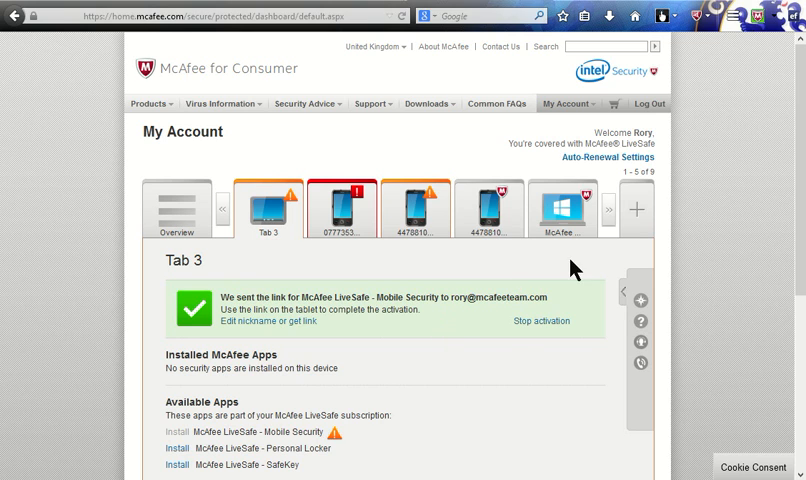